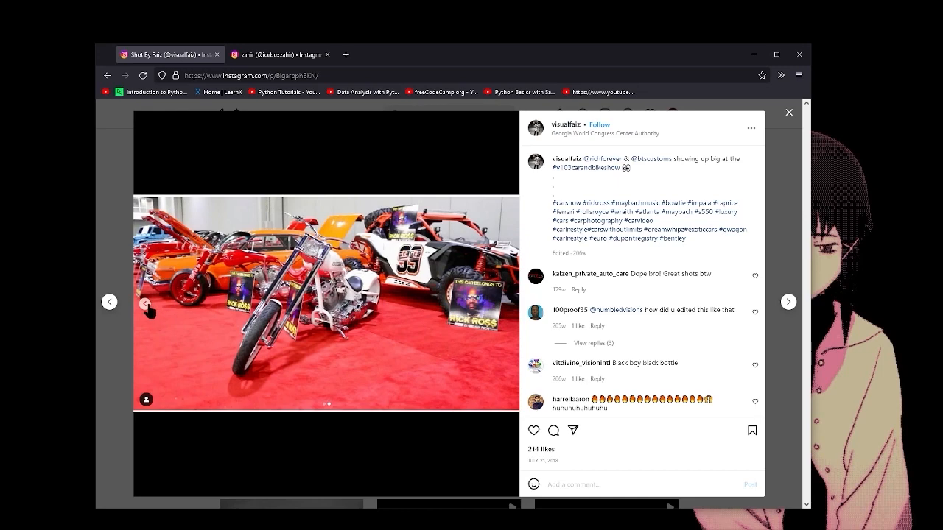
Step: View the next carousel photo, advance to the summer show recap post, and go to whipsbywade's profile
left_click(508, 303)
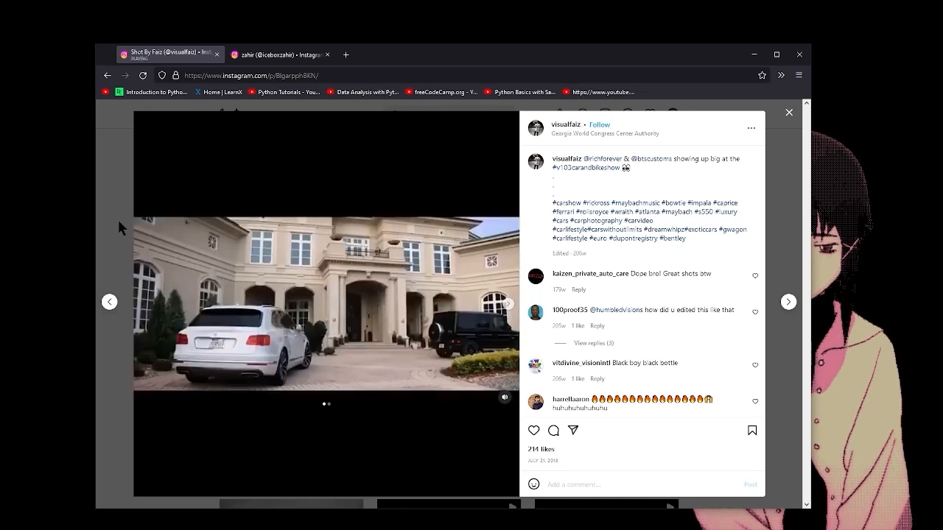
left_click(790, 112)
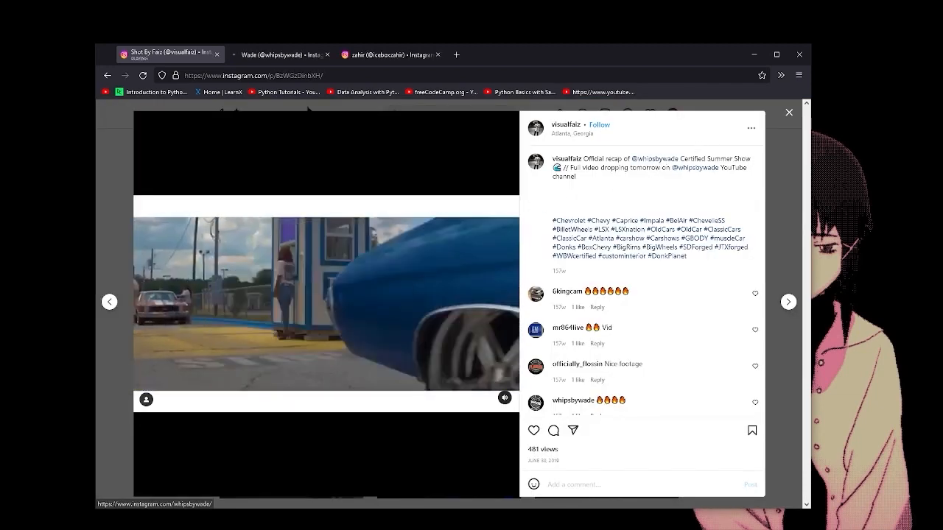
left_click(280, 53)
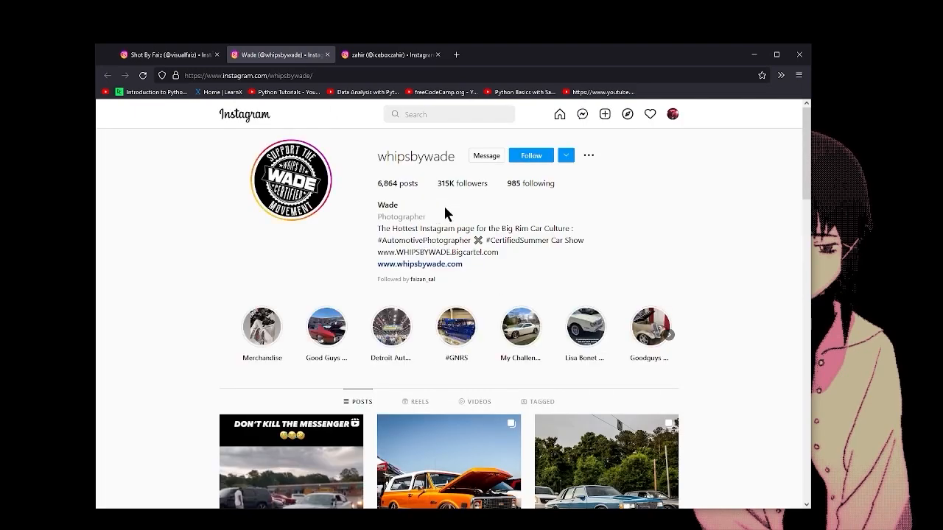
Step: Scroll down through whipsbywade's grid of custom car posts
scroll("down", 3)
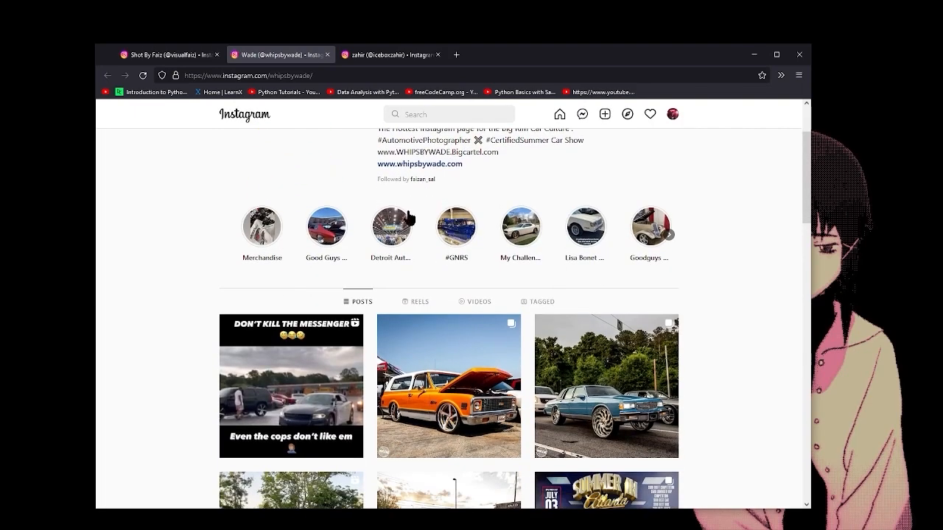
scroll("down", 3)
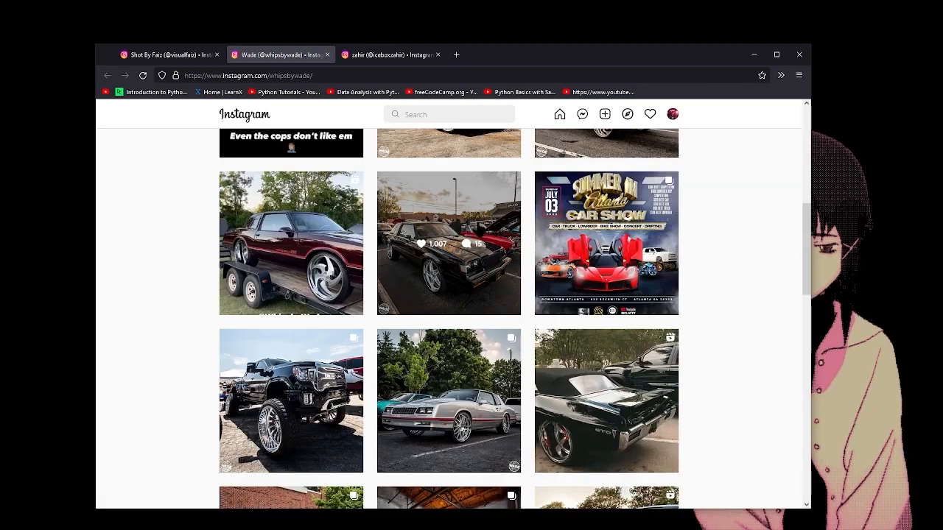
scroll("down", 3)
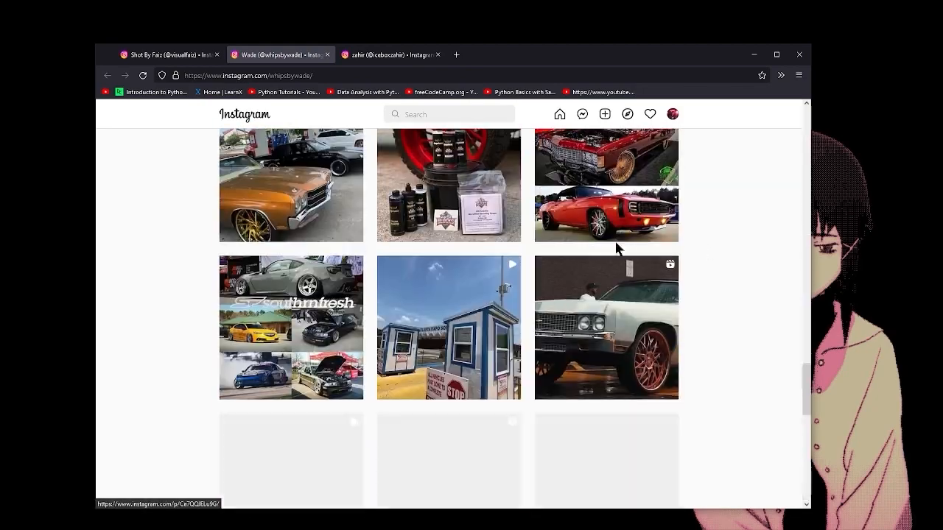
scroll("down", 3)
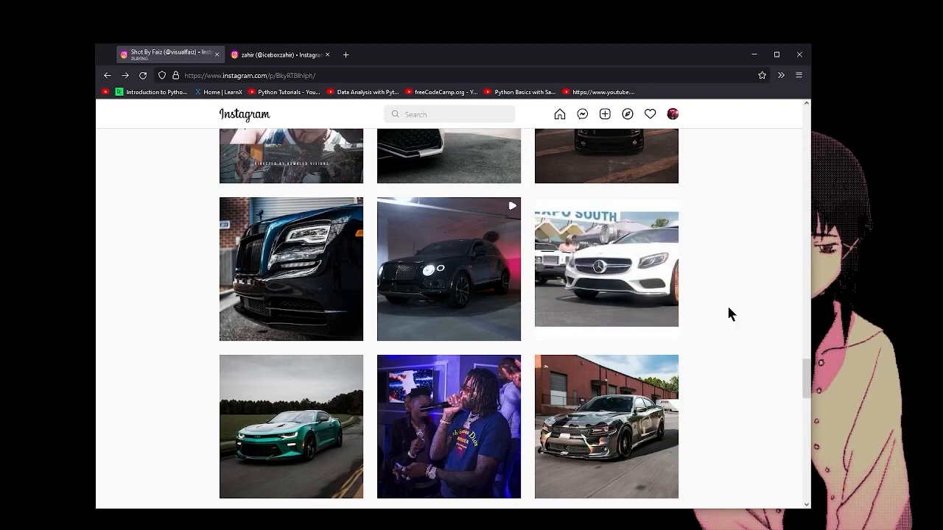
Step: Open an Atlanta summer show car post from the grid and advance within it
left_click(448, 268)
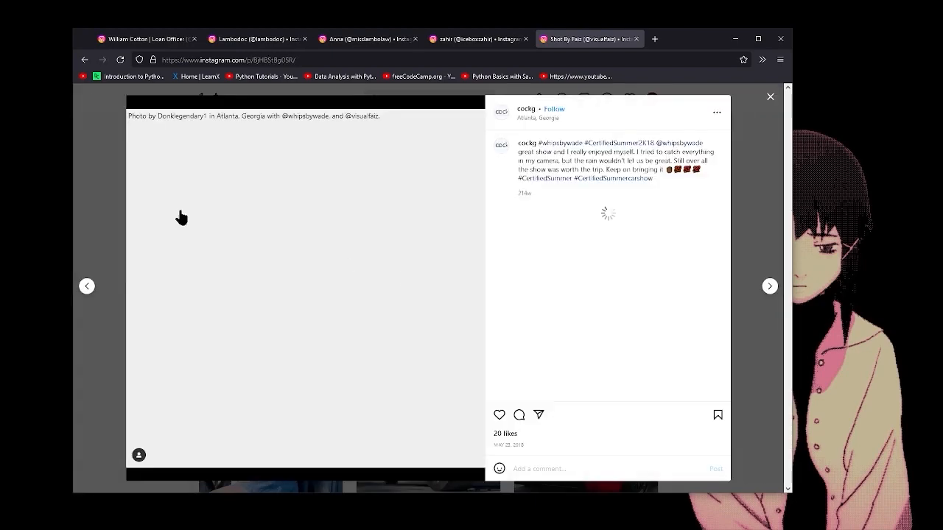
left_click(769, 97)
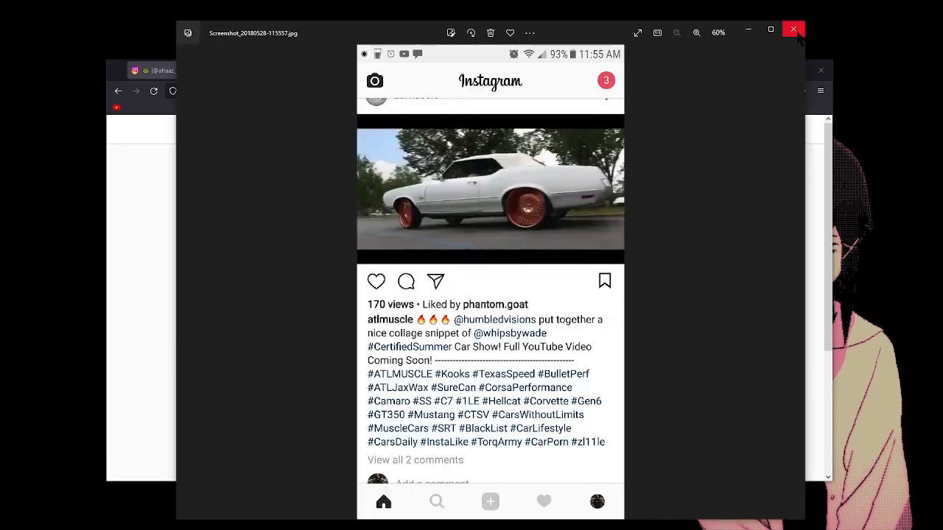
mouse_move(792, 29)
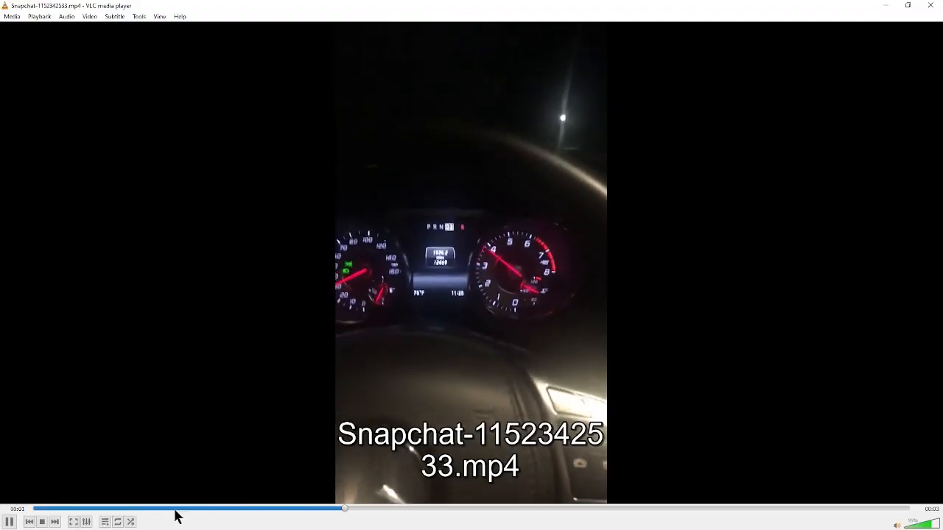
Step: Play the next saved Snapchat night-drive clip in VLC
left_click(59, 522)
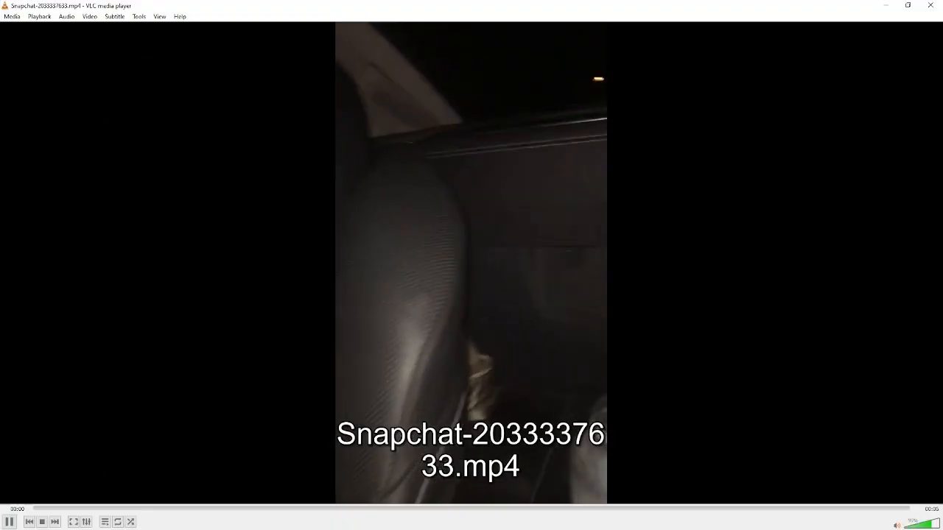